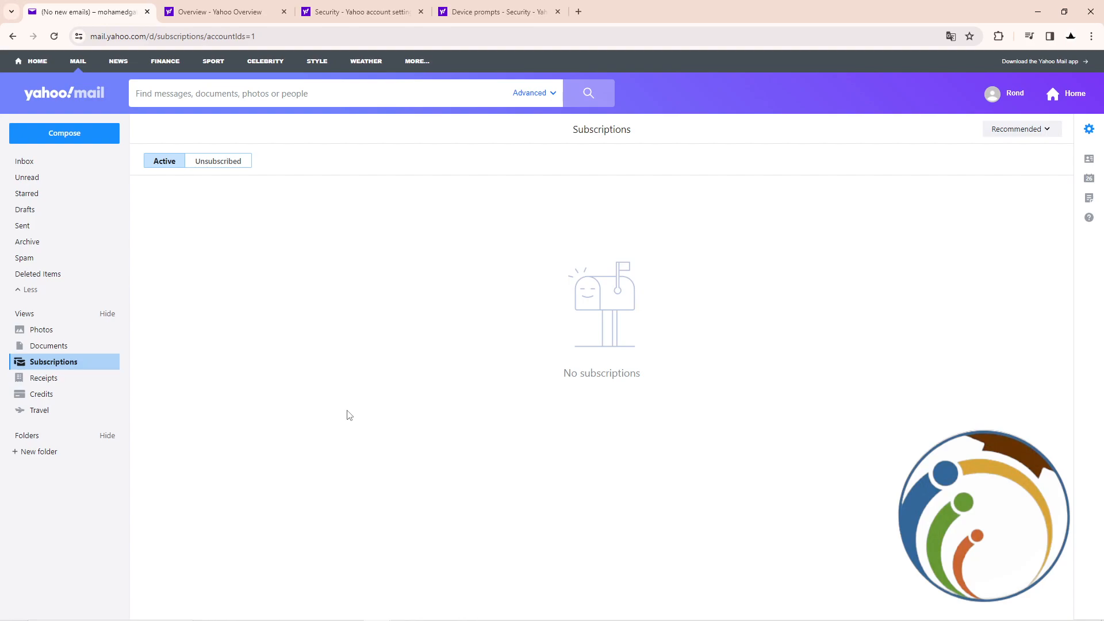
Bring up the Yahoo Account overview page with the 2-step verification prompt.
left_click(1005, 93)
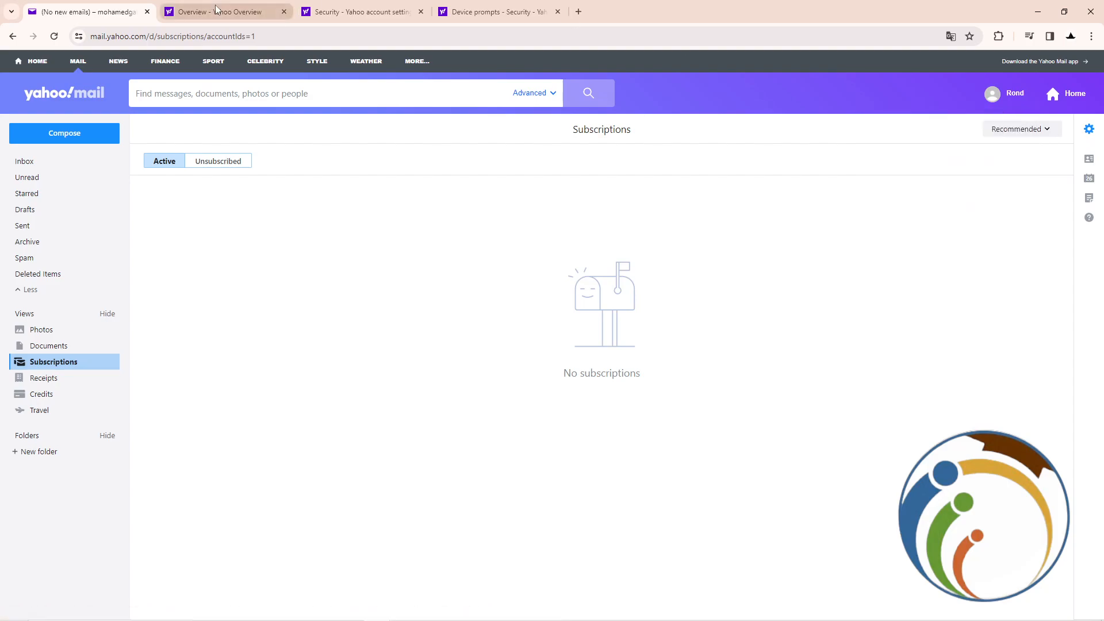
left_click(225, 12)
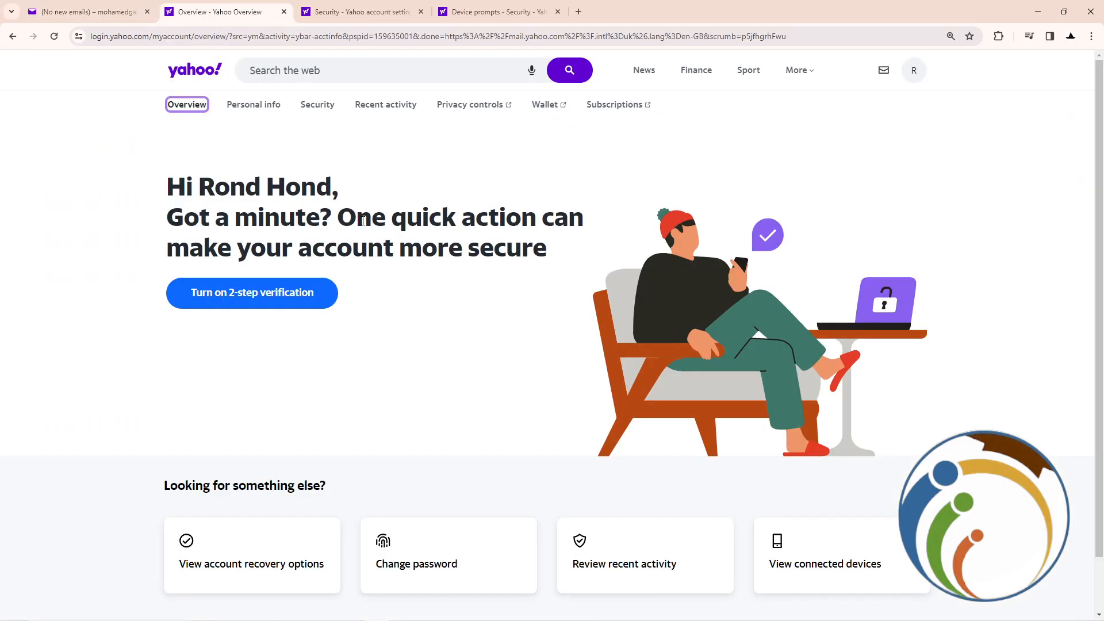
mouse_move(318, 108)
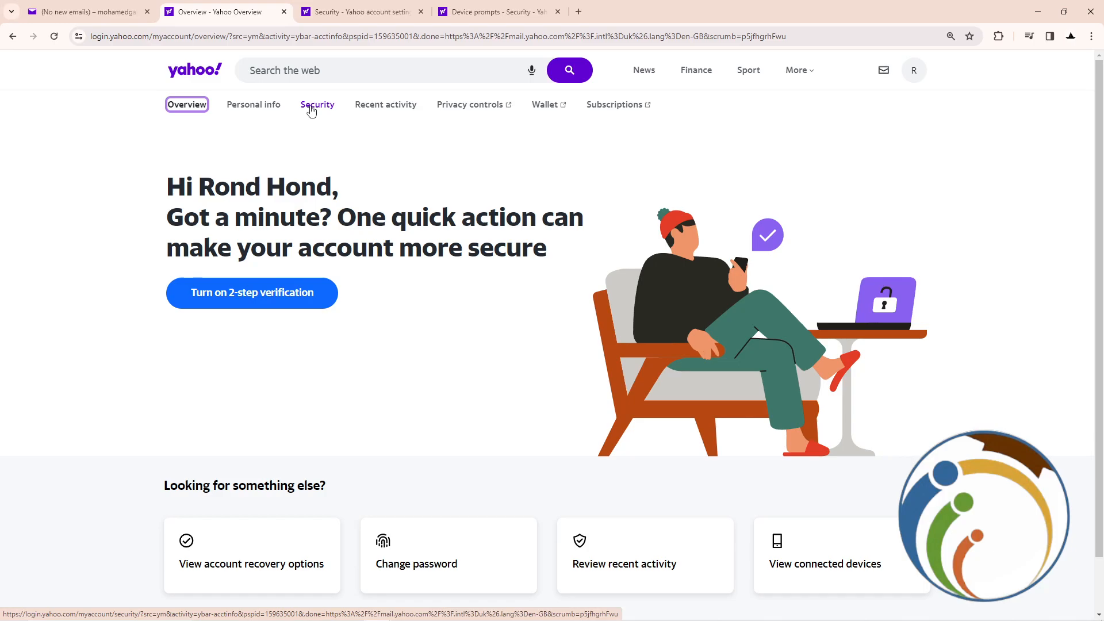
Go to Security and open 'Manage device notifications' to reach the setup dialog.
left_click(317, 105)
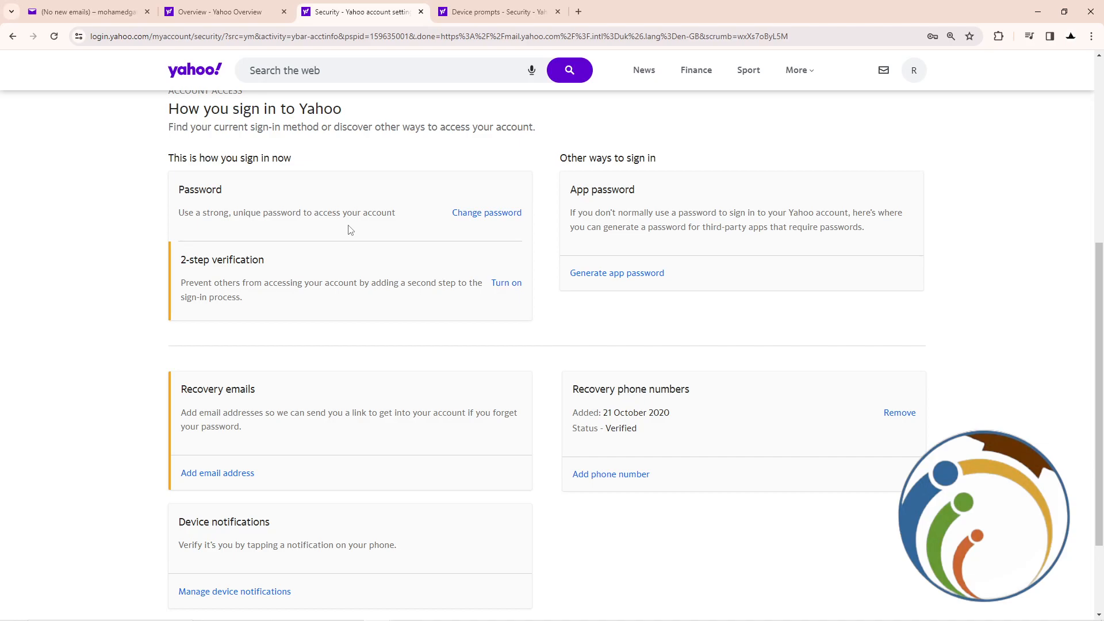
scroll("down", 3)
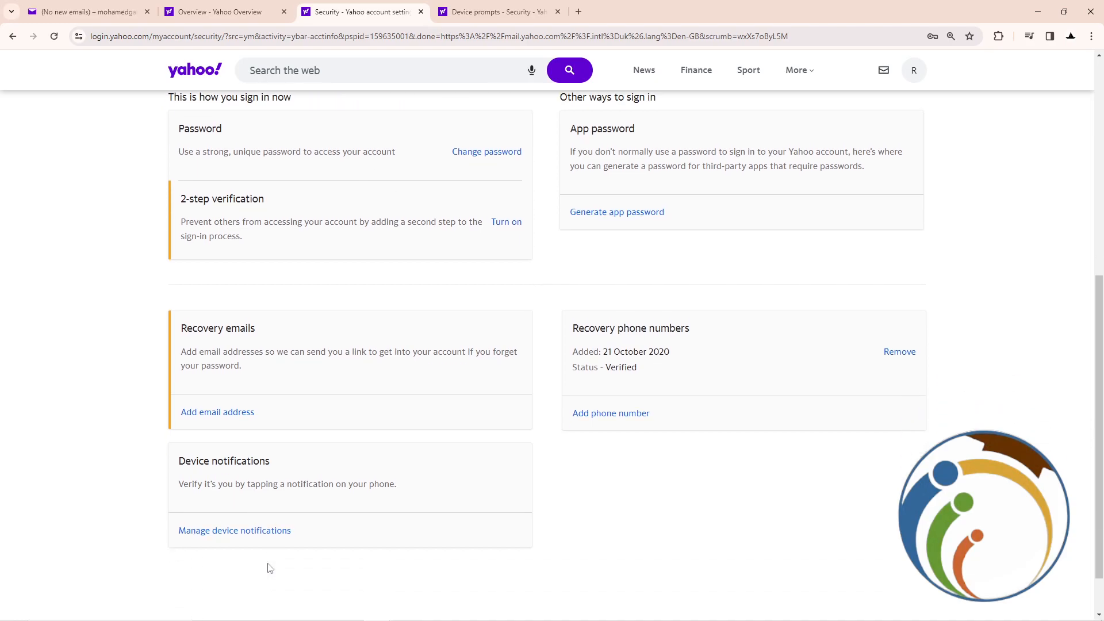
scroll("down", 3)
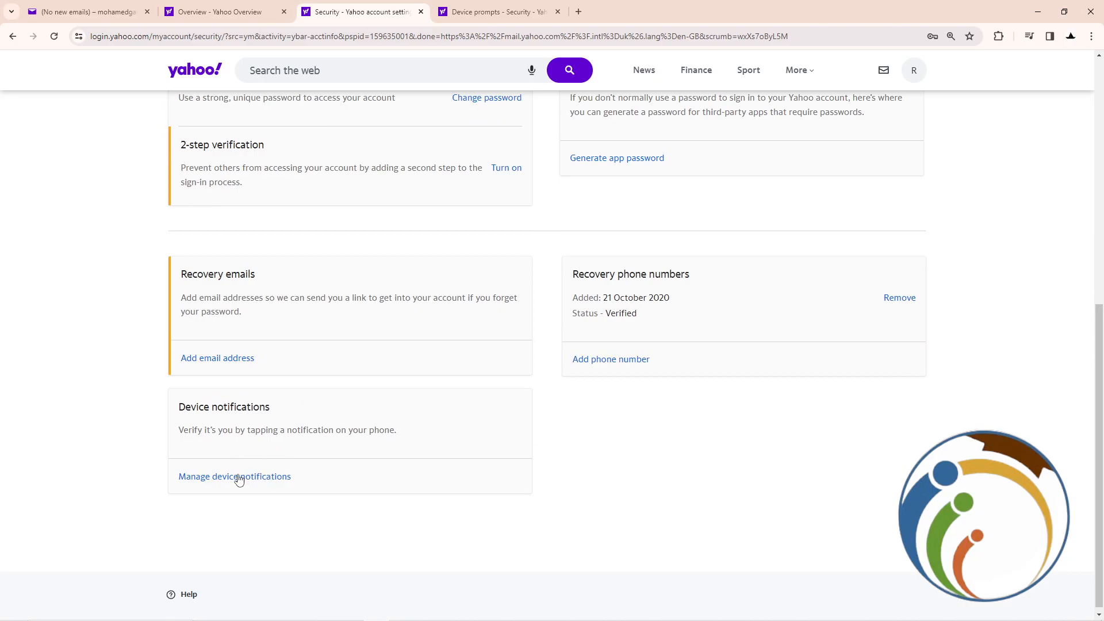
left_click(234, 476)
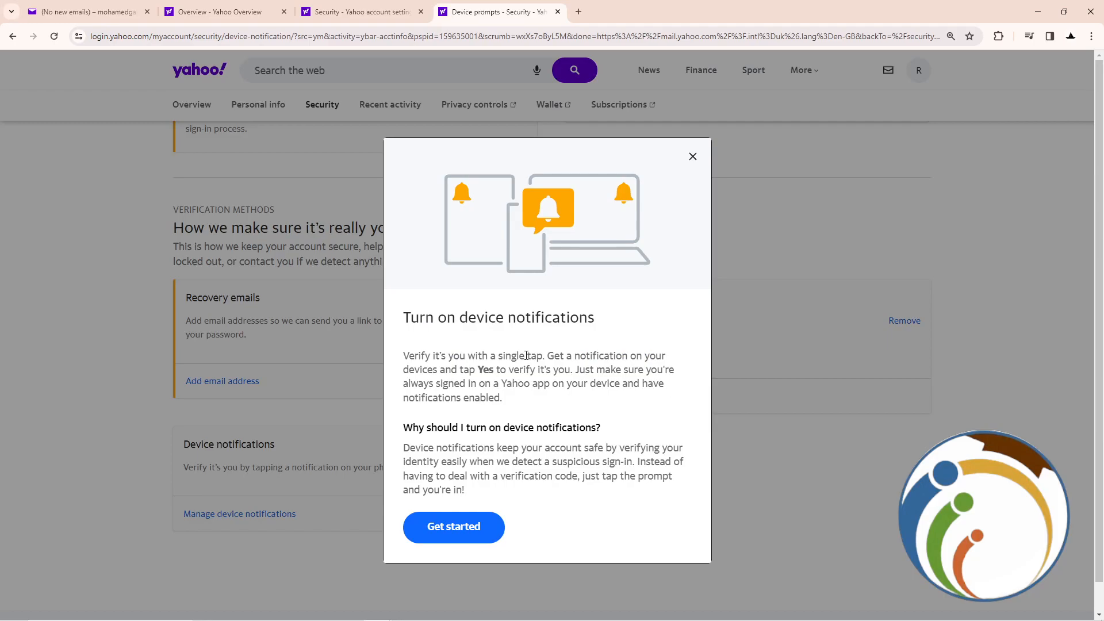
mouse_move(504, 367)
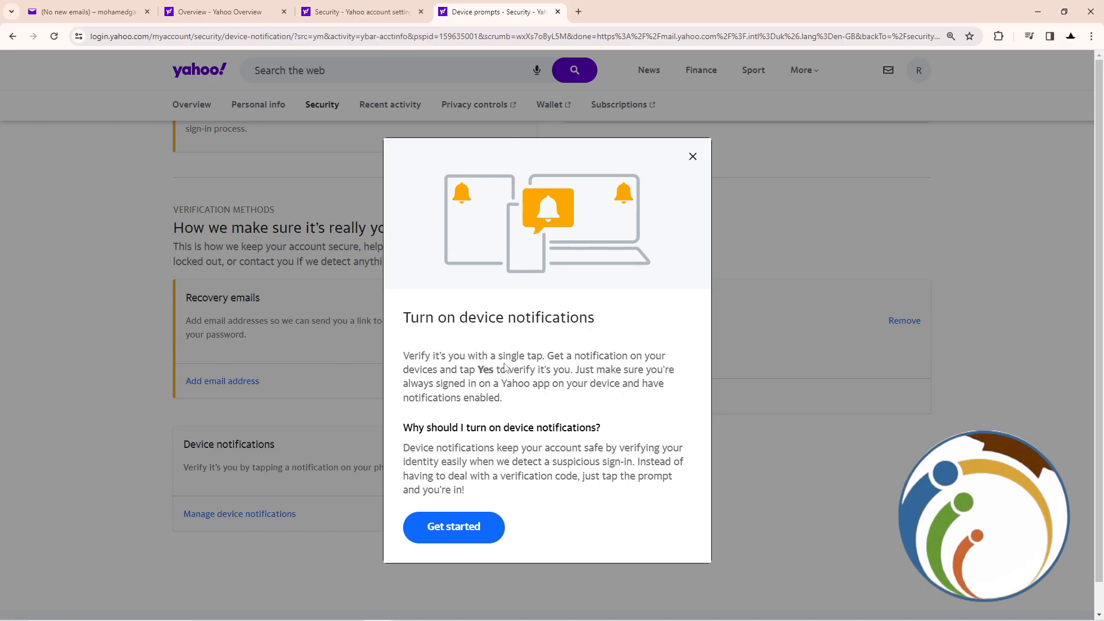
mouse_move(453, 527)
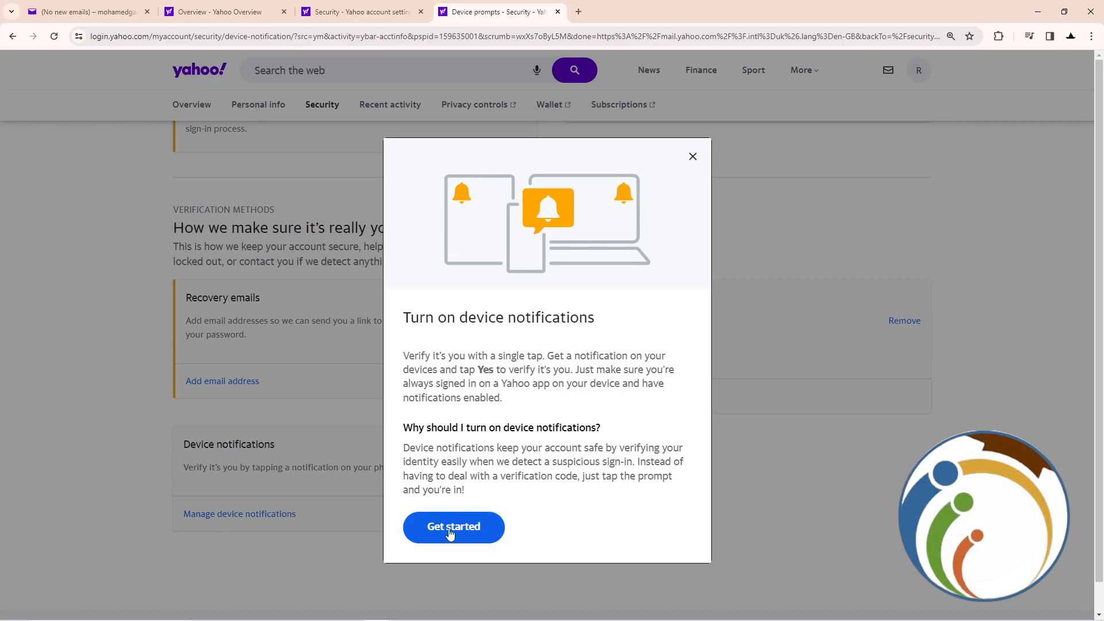
mouse_move(331, 440)
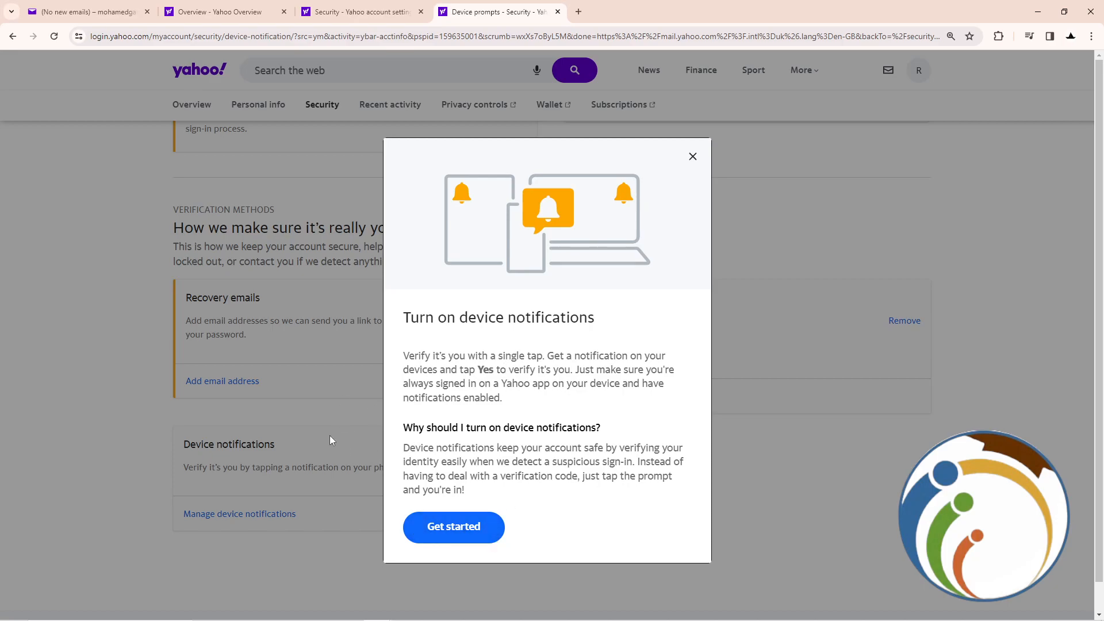